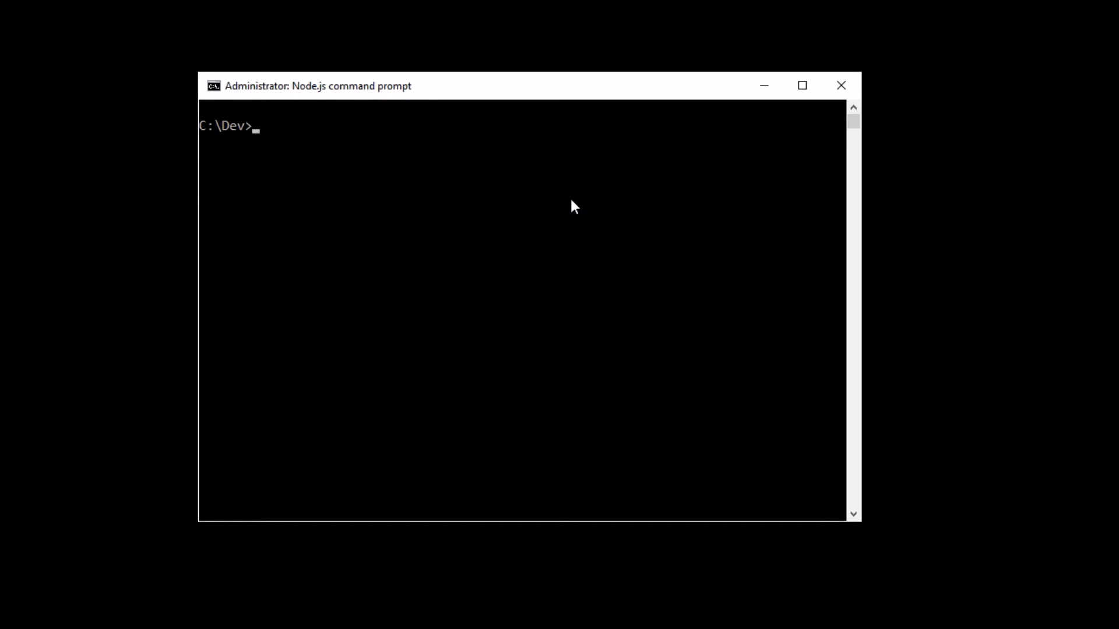
# Step: Install yo and gulp globally with 'npm i -g yo gulp'
pyautogui.write('npm')
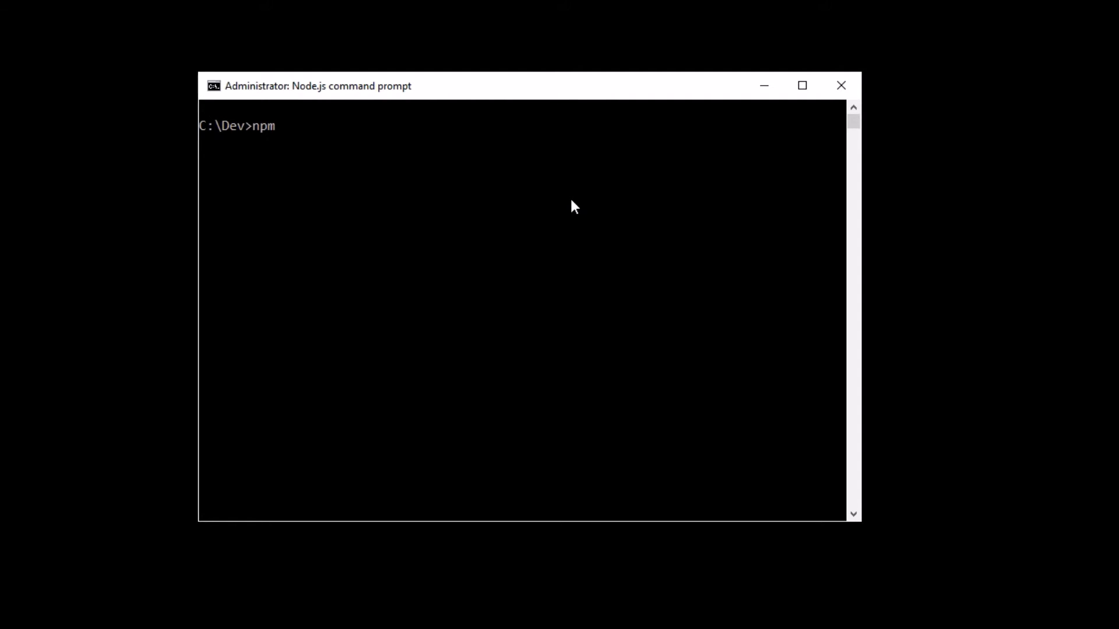
pyautogui.write('i -g yo')
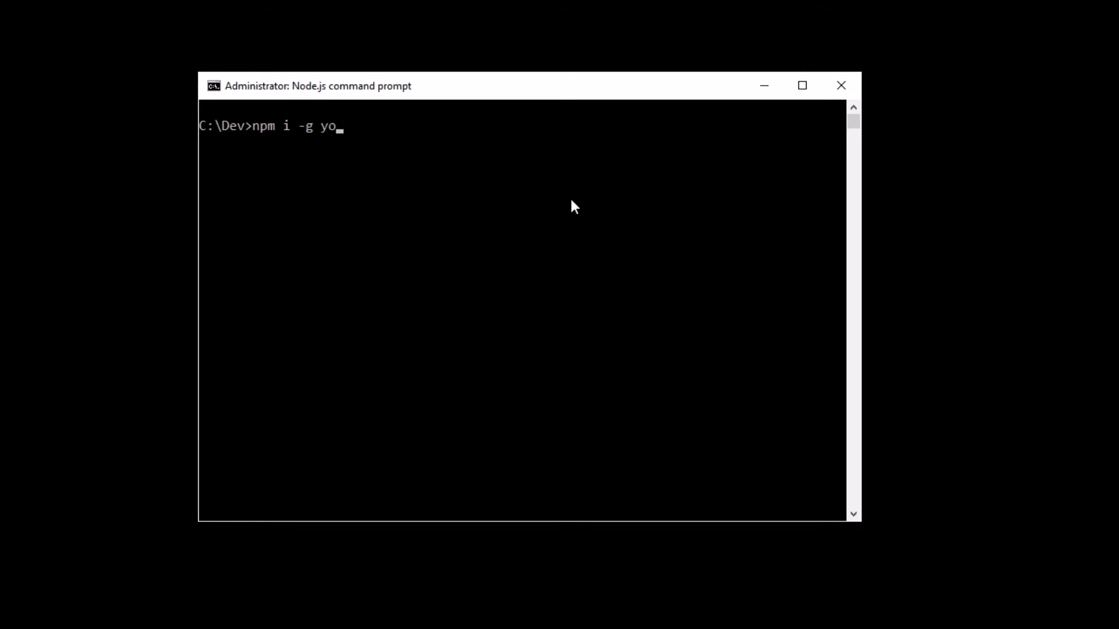
pyautogui.write('gul')
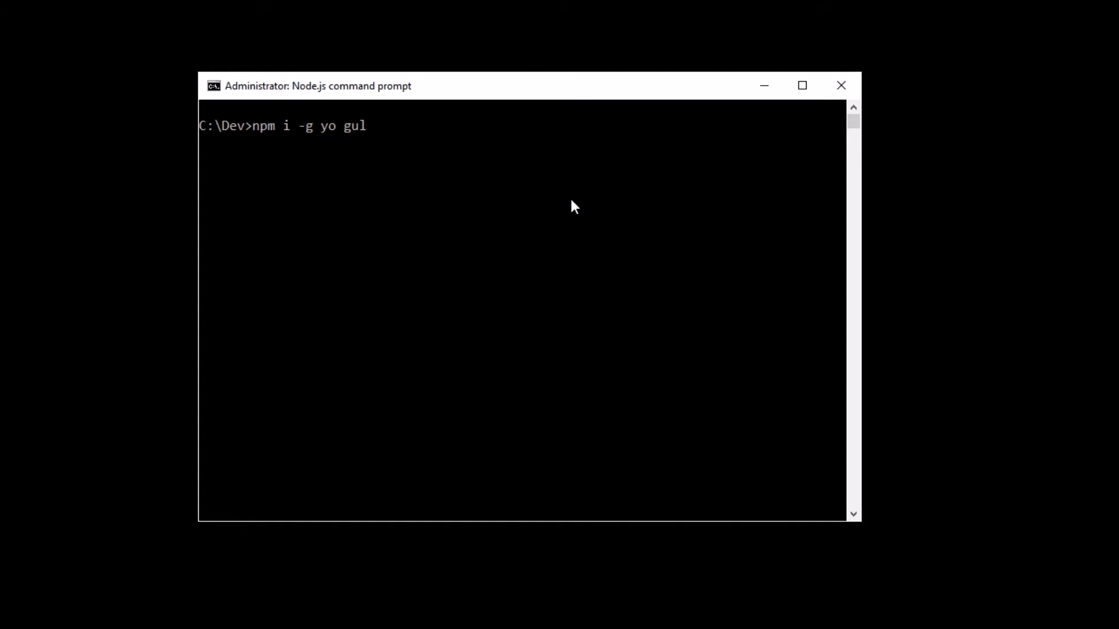
pyautogui.write('p')
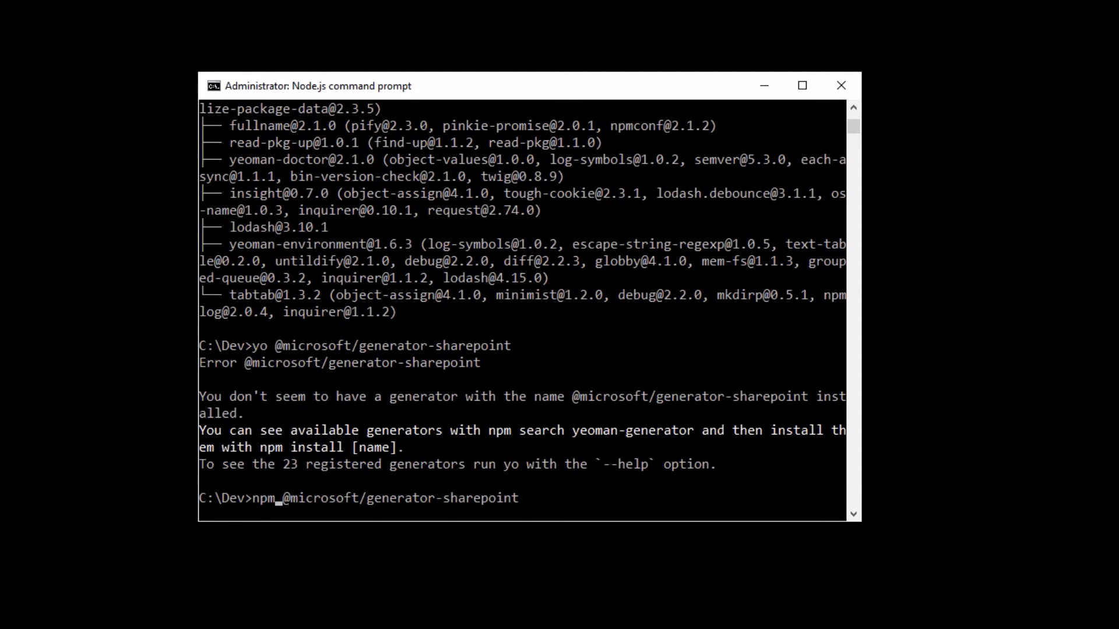
pyautogui.write('i')
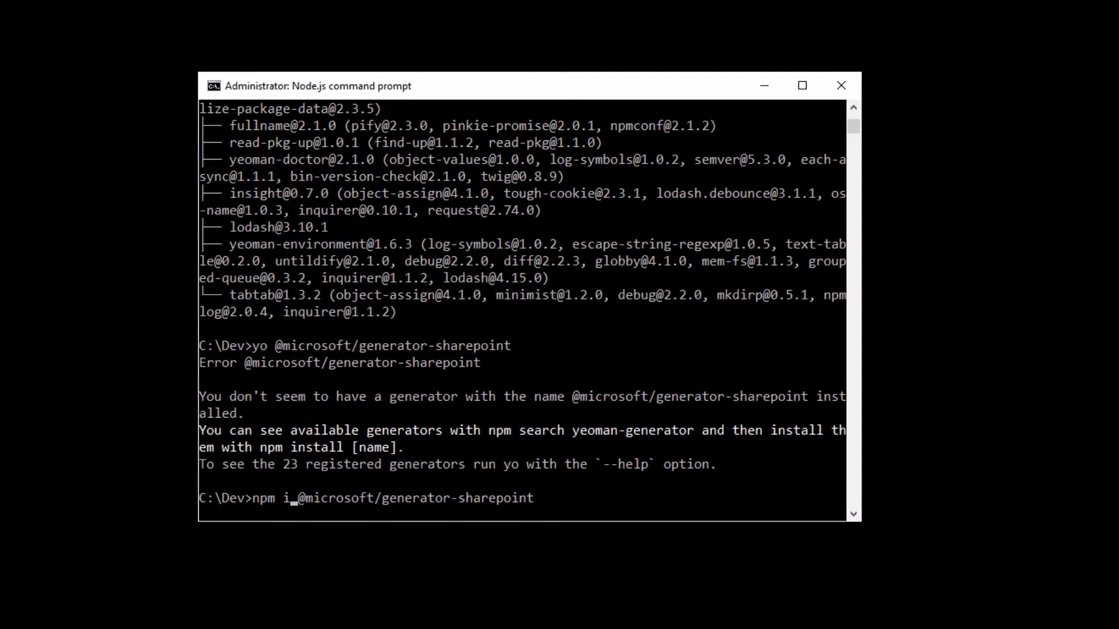
pyautogui.write('-g')
pyautogui.write('y')
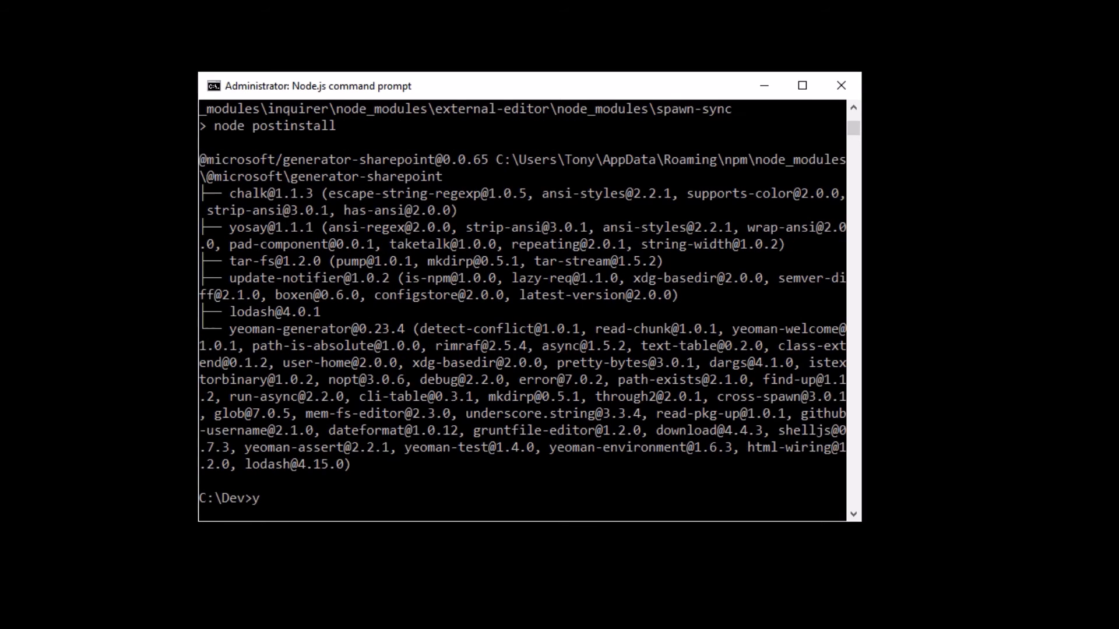
pyautogui.write('o @')
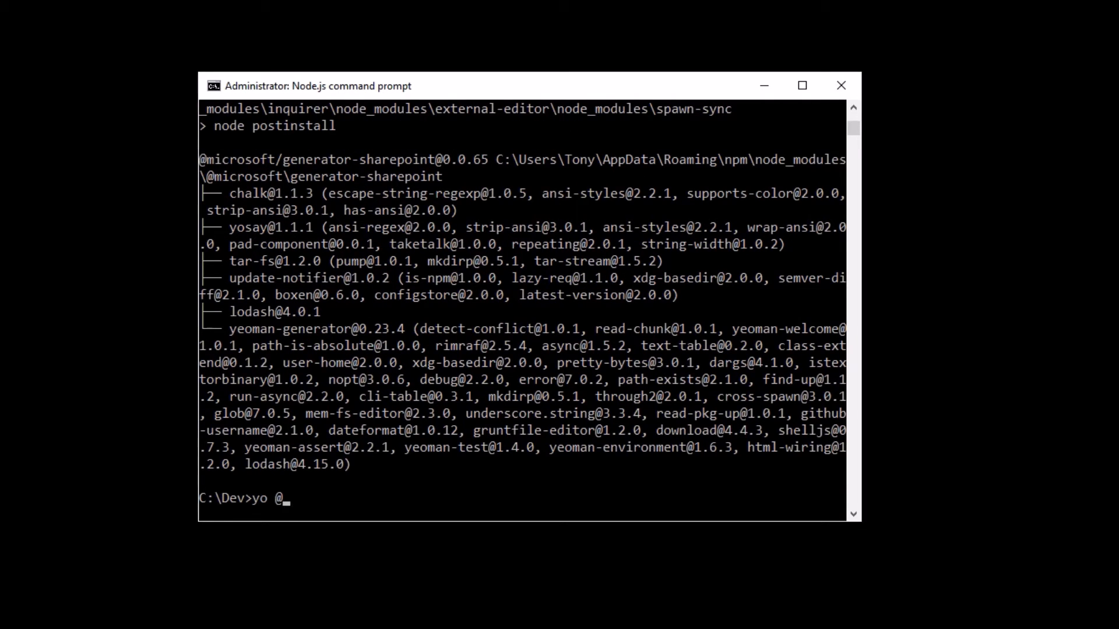
pyautogui.write('microsoft/sharepoint')
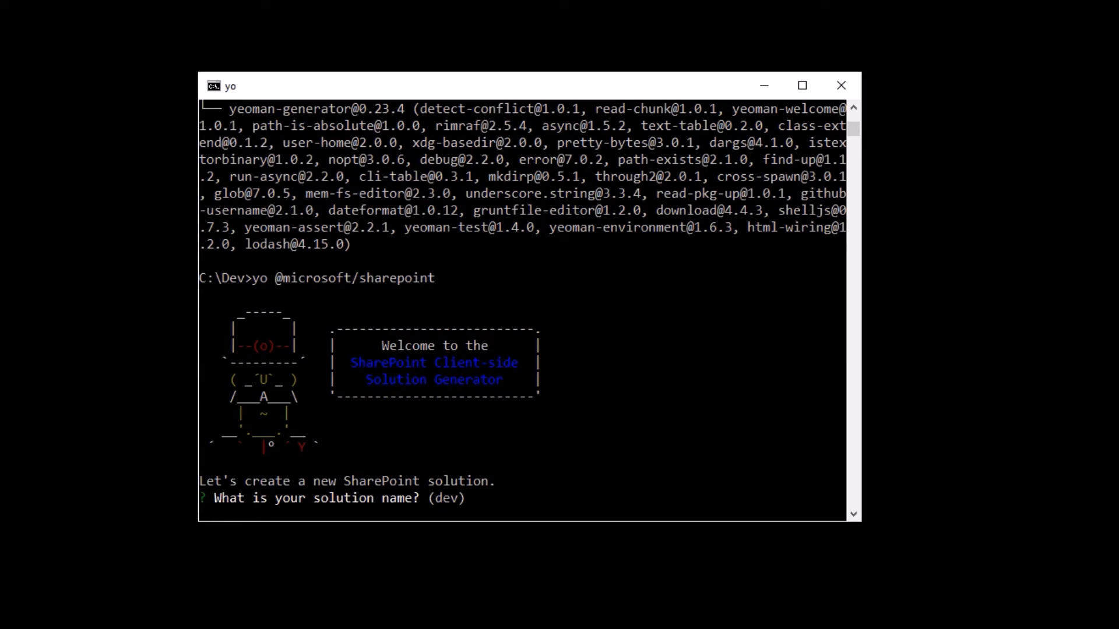
pyautogui.write('Test')
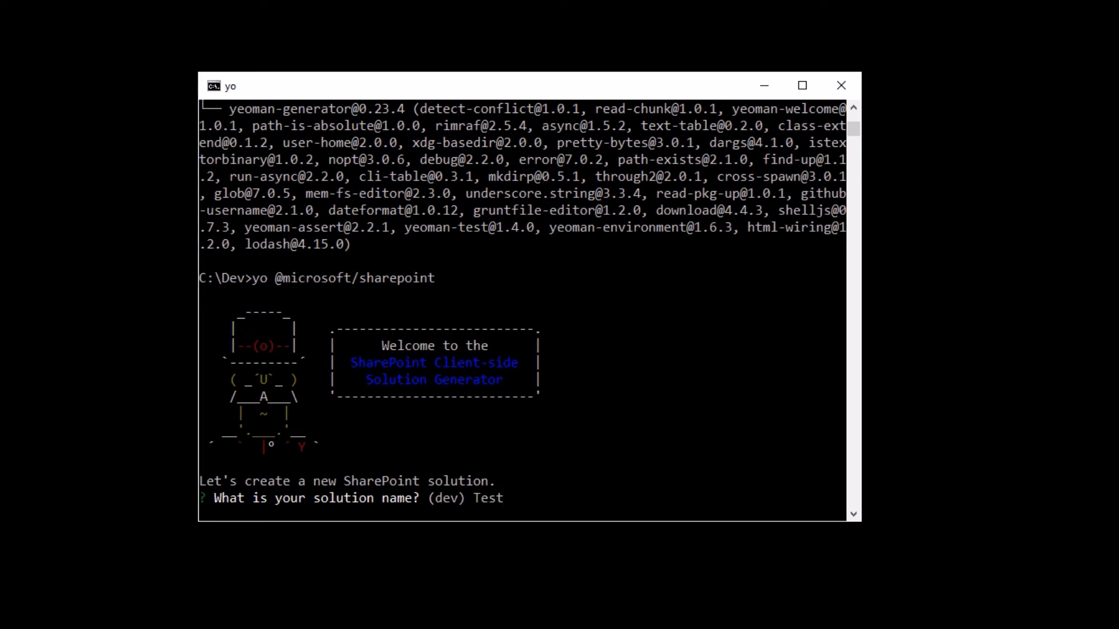
pyautogui.write('solution')
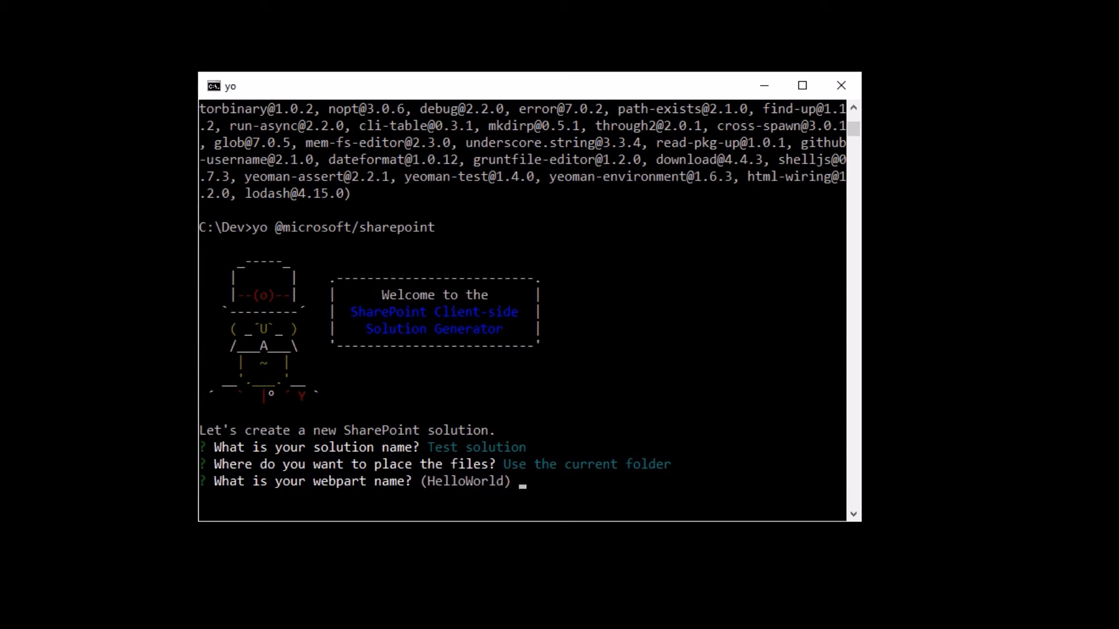
pyautogui.write('Test')
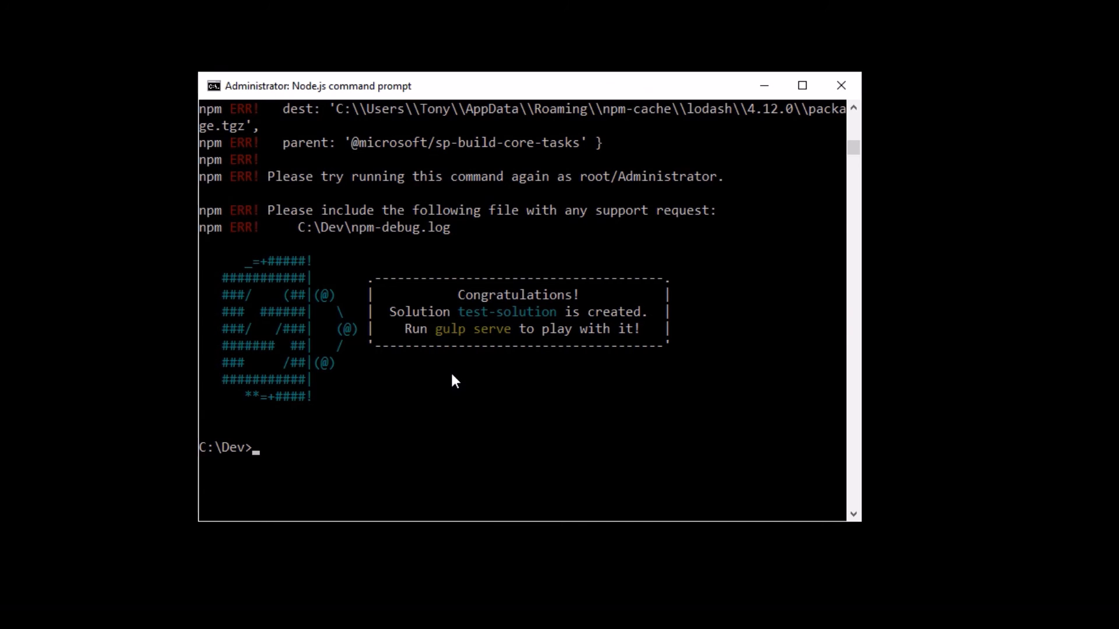
# Step: Run 'gulp serve' to build the project and launch the local SharePoint Workbench
pyautogui.write('gulp se')
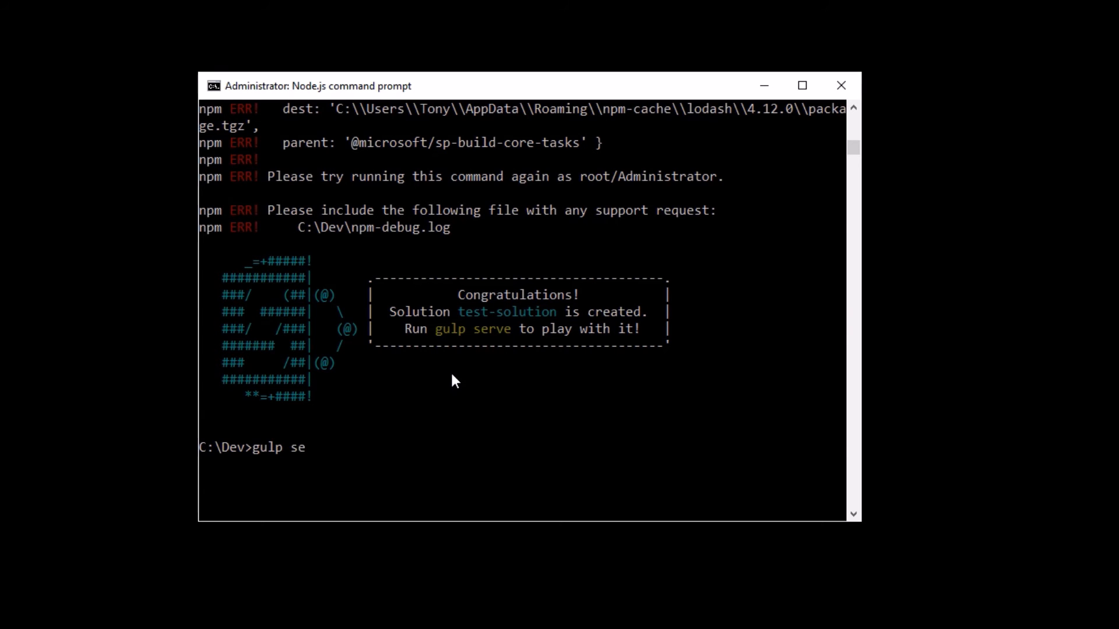
pyautogui.write('rve')
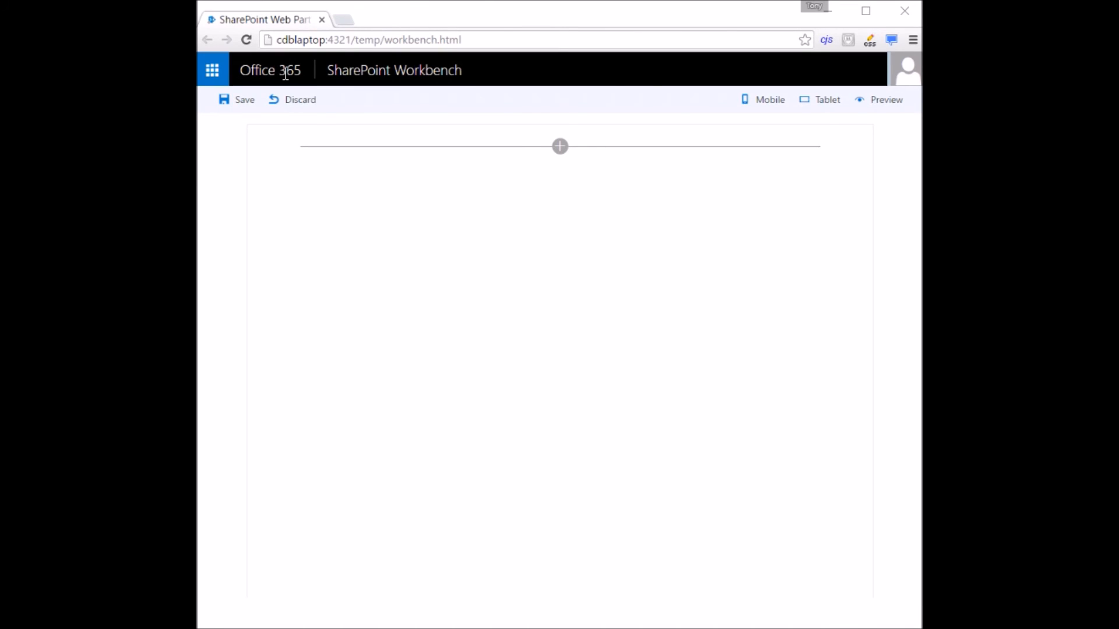
# Step: Add the first featured web part, showing the Welcome to SharePoint! banner, to the canvas
pyautogui.click(560, 146)
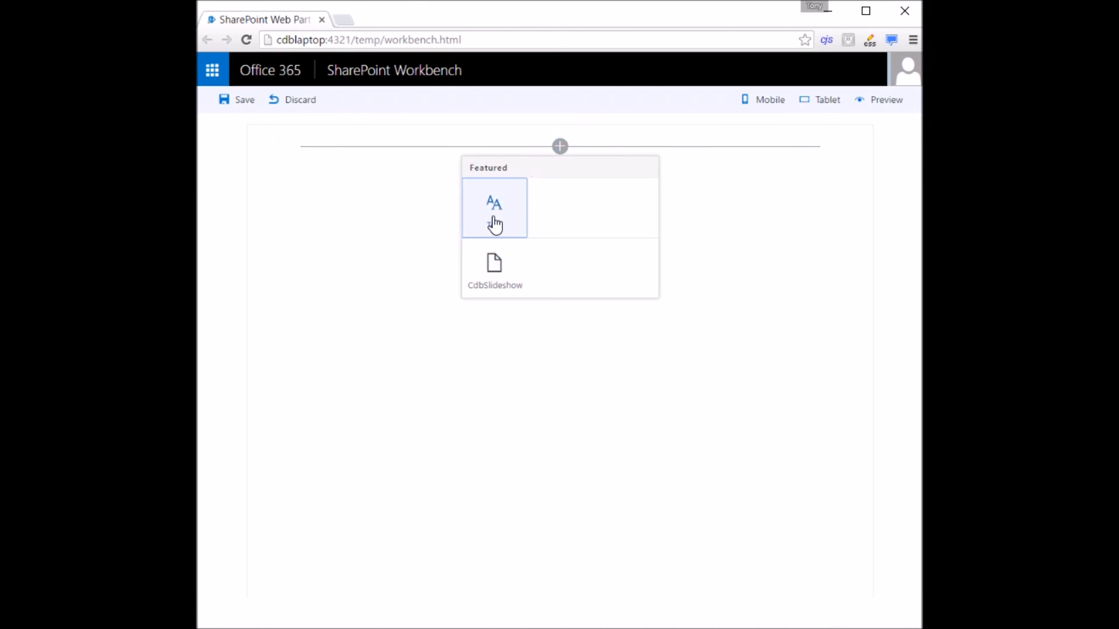
pyautogui.click(494, 207)
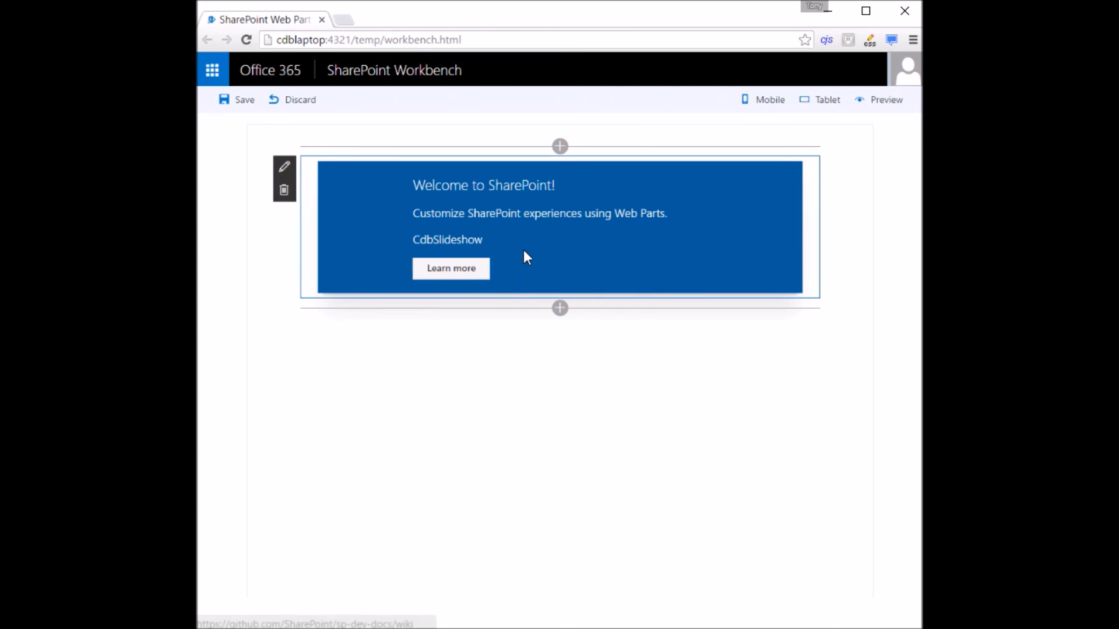